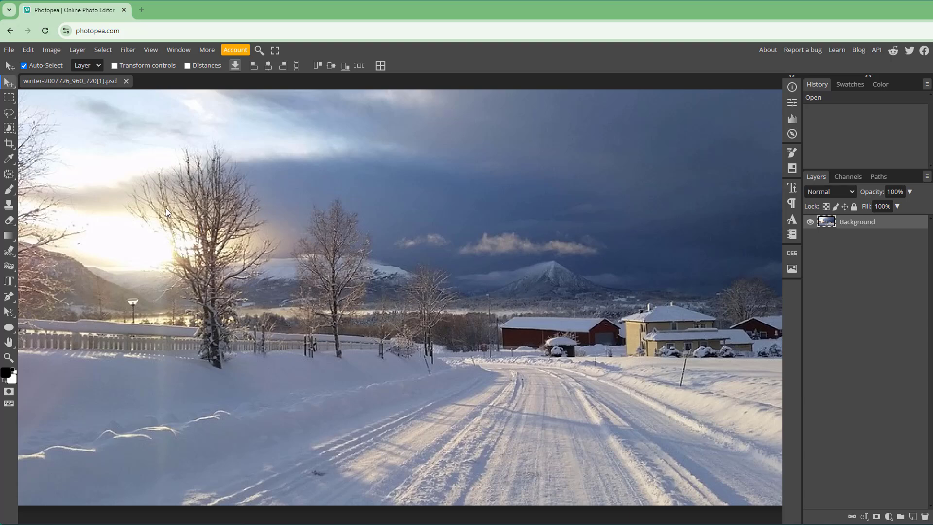
Step: Open the Image menu to reach the Adjustments submenu for the winter road photo
click(51, 50)
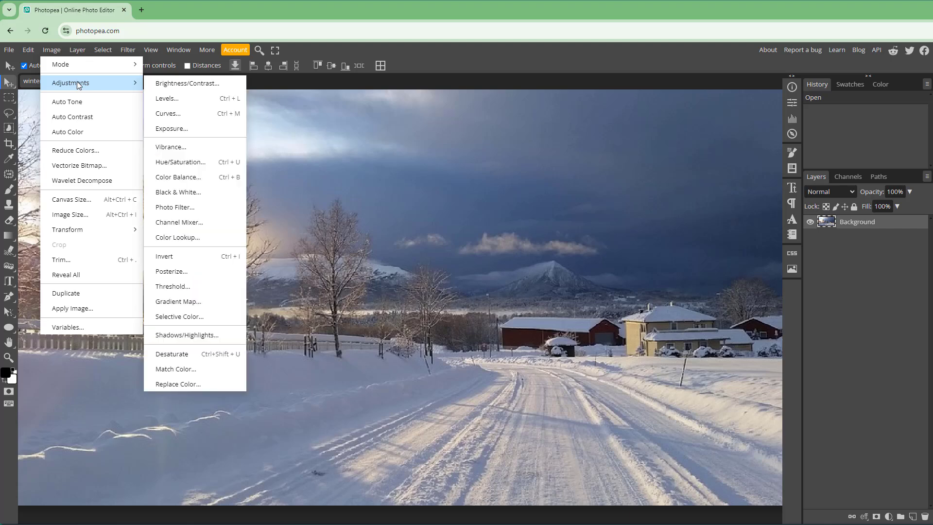
mouse_move(188, 334)
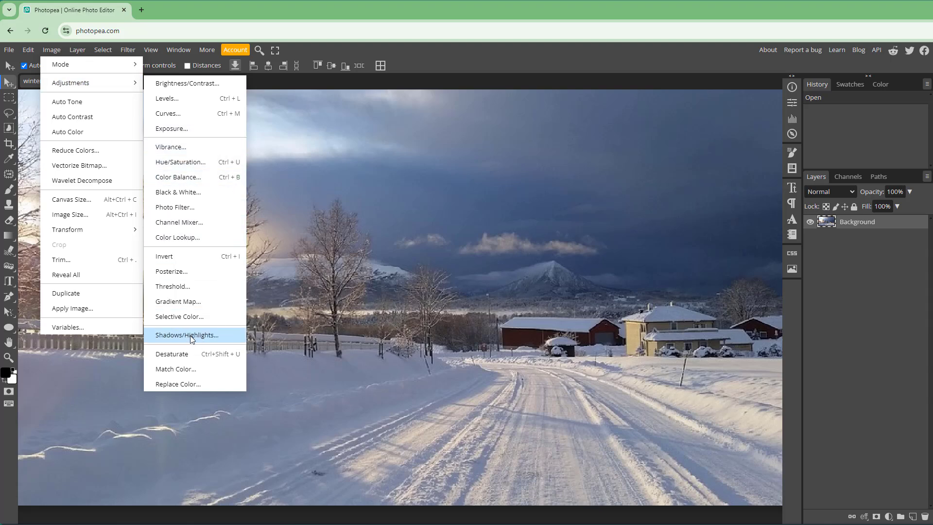
mouse_move(193, 339)
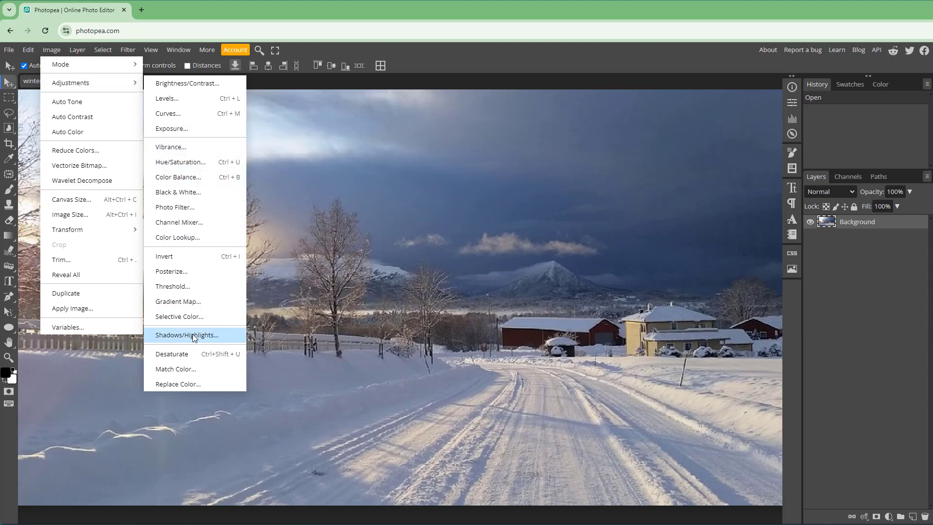
Step: Open Shadows/Highlights and set the Shadows Amount to 42%
click(186, 335)
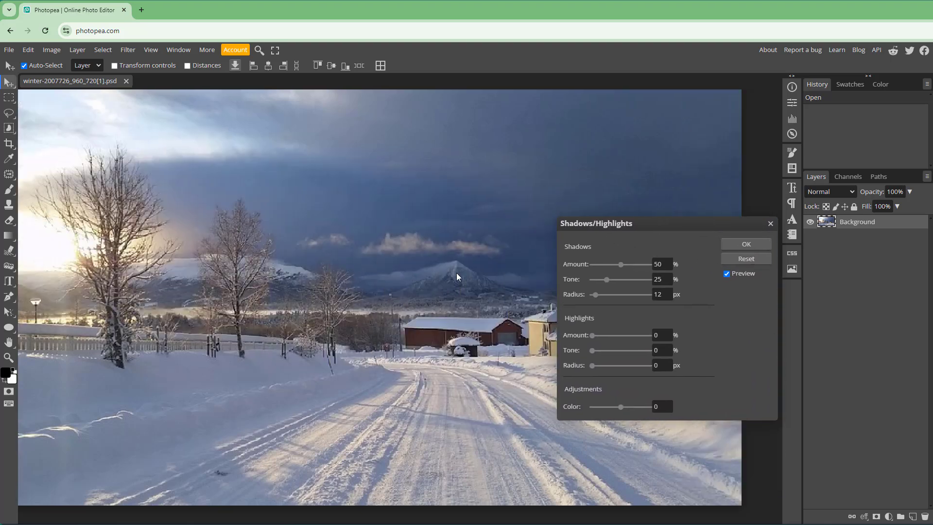
drag(620, 264, 635, 264)
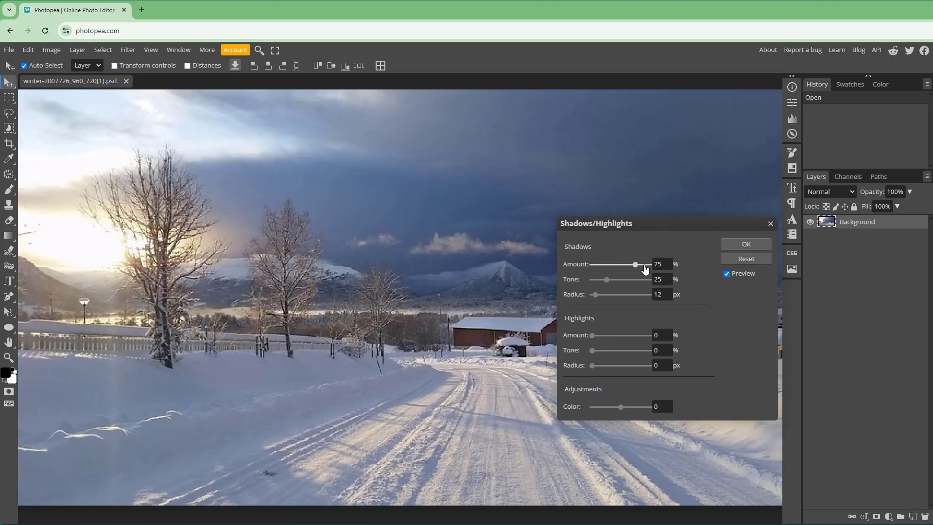
drag(634, 264, 596, 264)
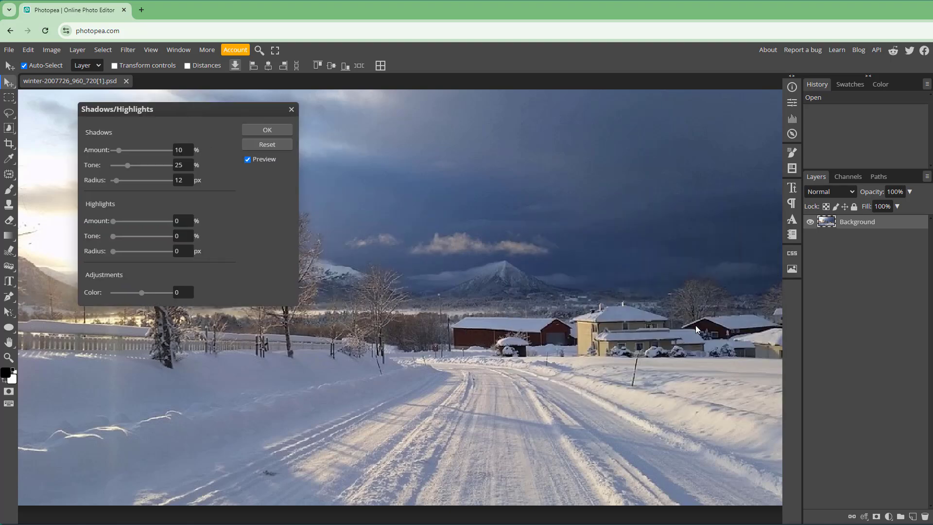
drag(122, 150, 172, 150)
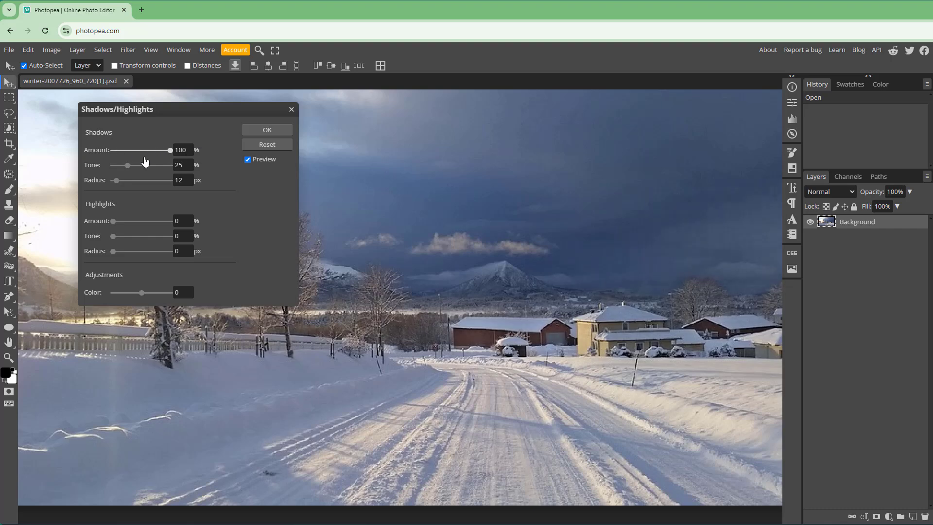
drag(172, 149, 114, 149)
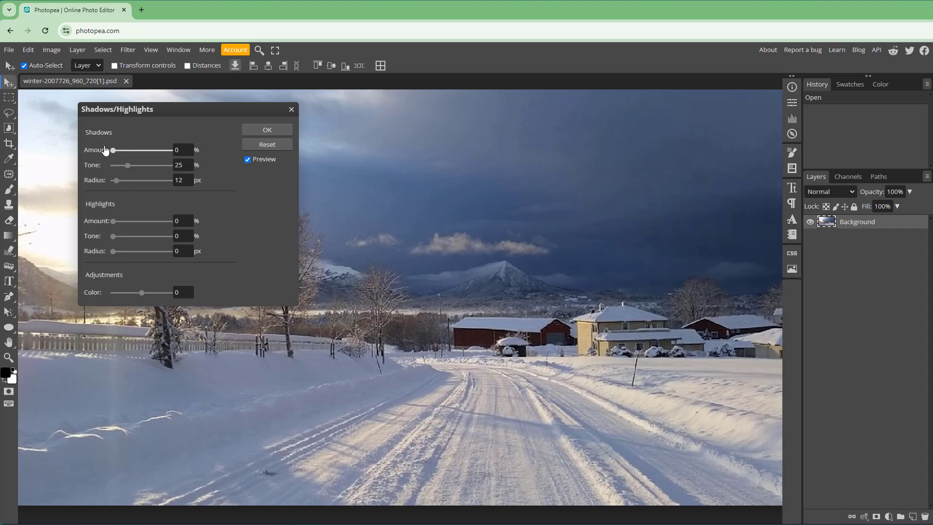
drag(112, 150, 125, 150)
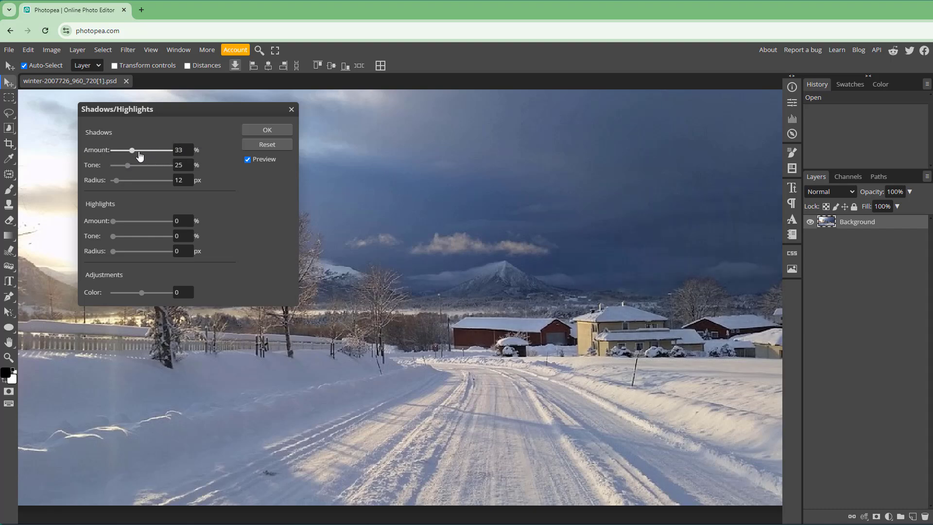
drag(124, 151, 138, 150)
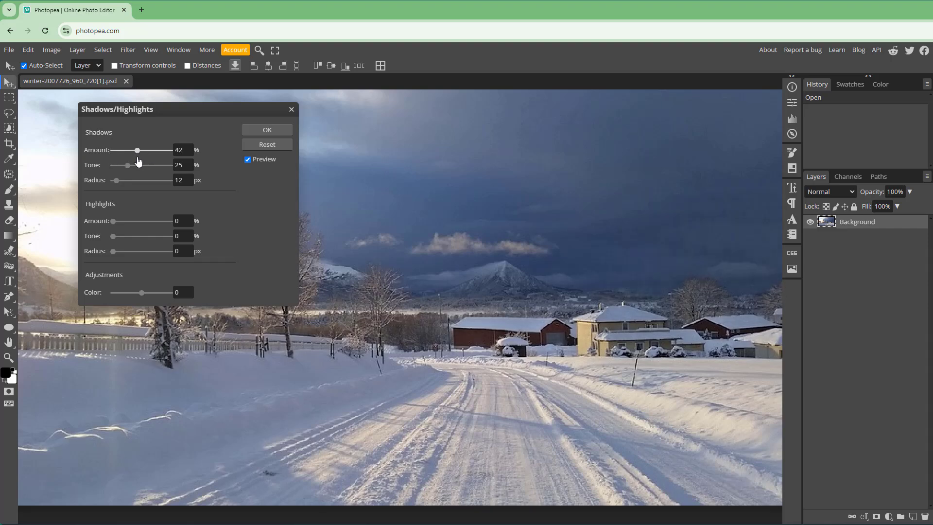
Step: Set the shadow Tone to 31% and the Radius to 9 px
drag(127, 165, 121, 165)
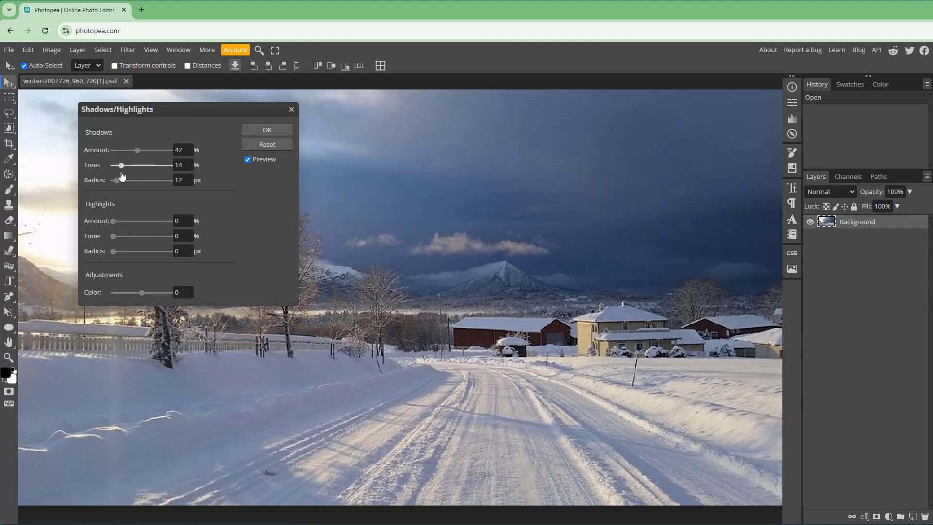
drag(121, 165, 130, 165)
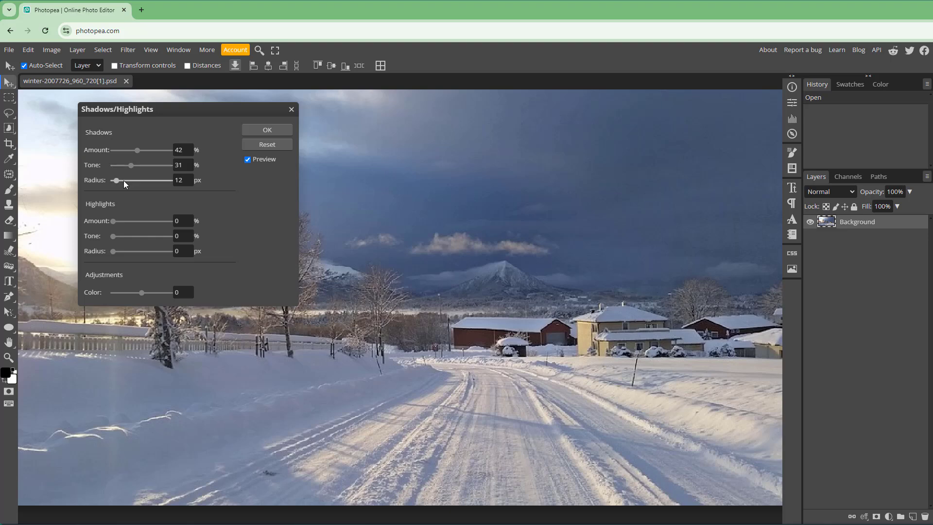
drag(122, 180, 110, 180)
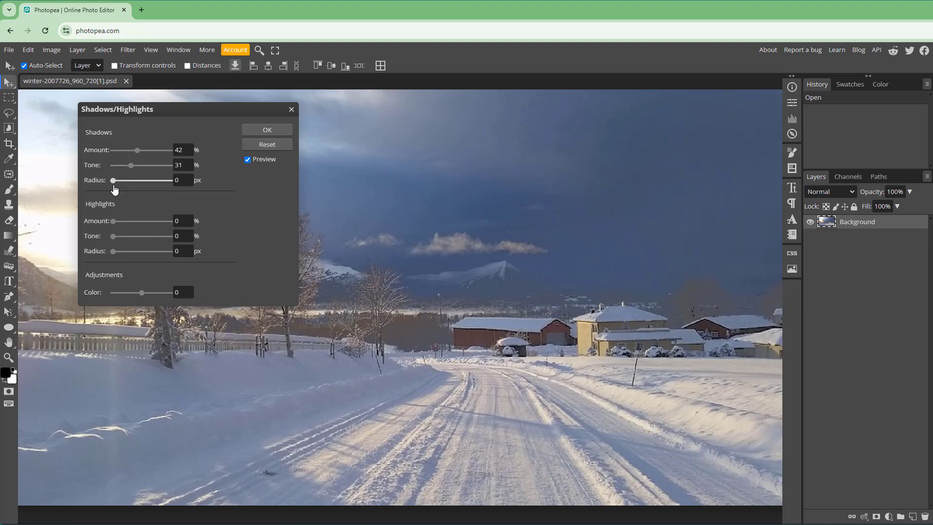
drag(112, 180, 116, 179)
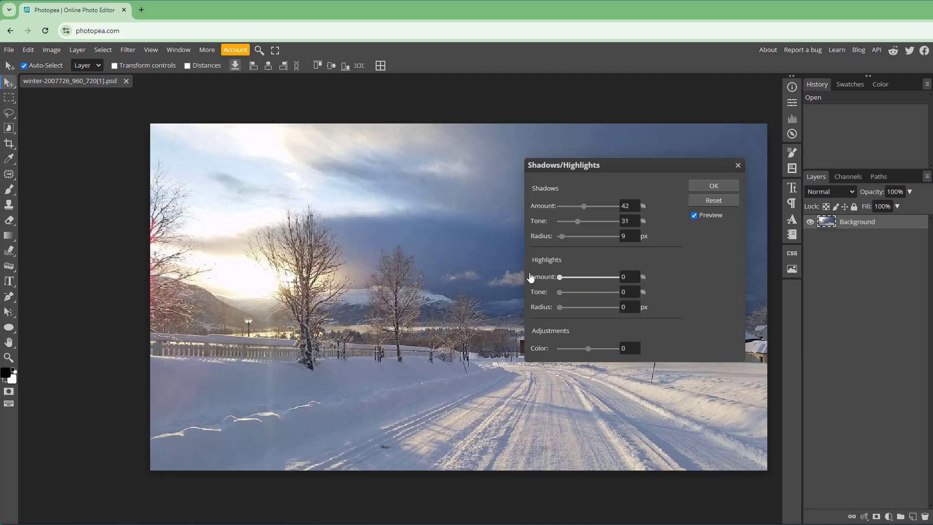
Step: Darken highlights with 73% amount, 33% tone and 42 px radius
drag(558, 277, 591, 277)
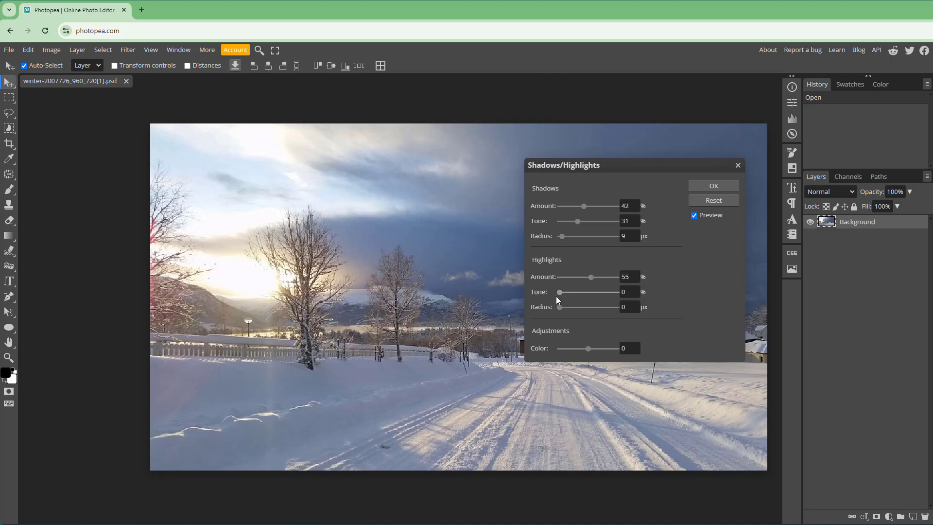
drag(559, 291, 563, 292)
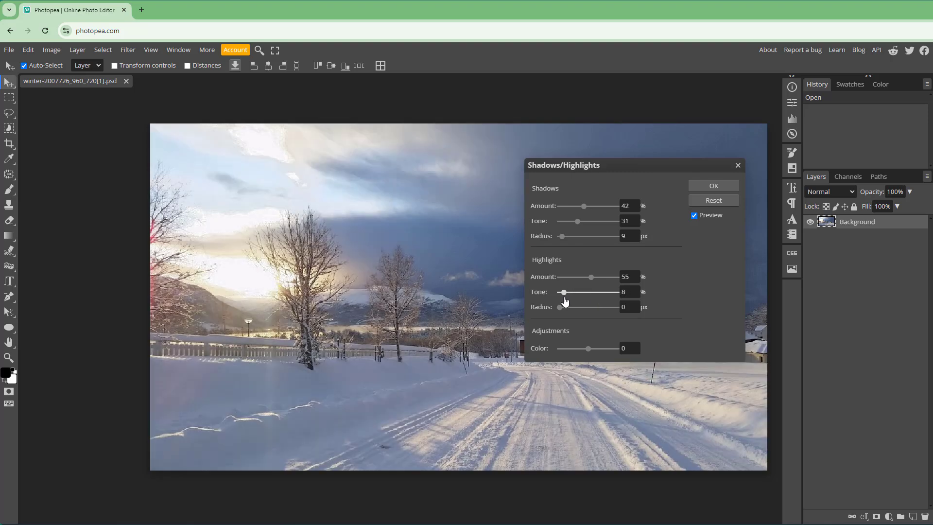
drag(591, 276, 582, 276)
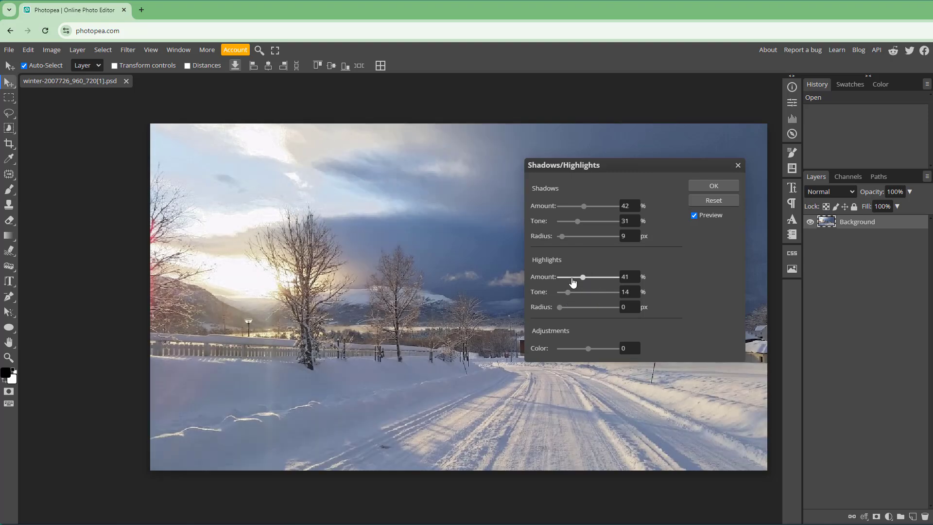
drag(582, 277, 559, 276)
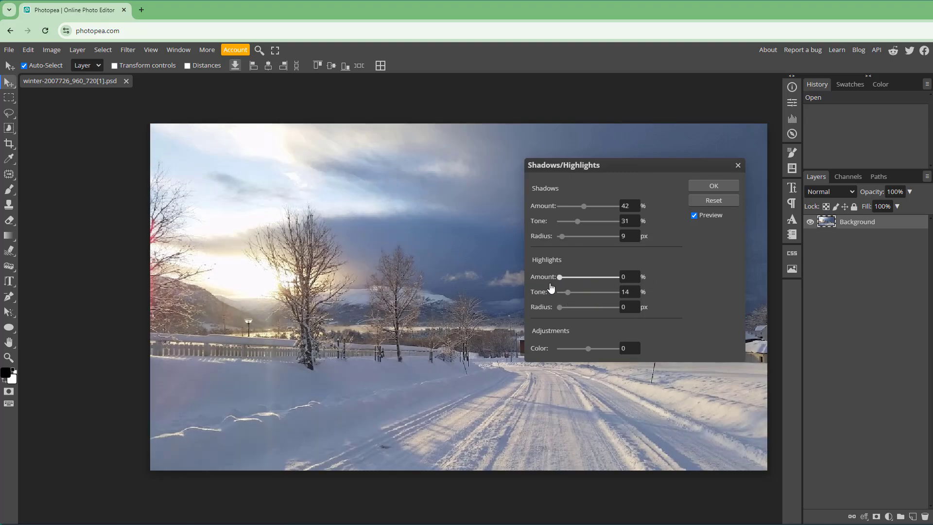
drag(558, 276, 566, 276)
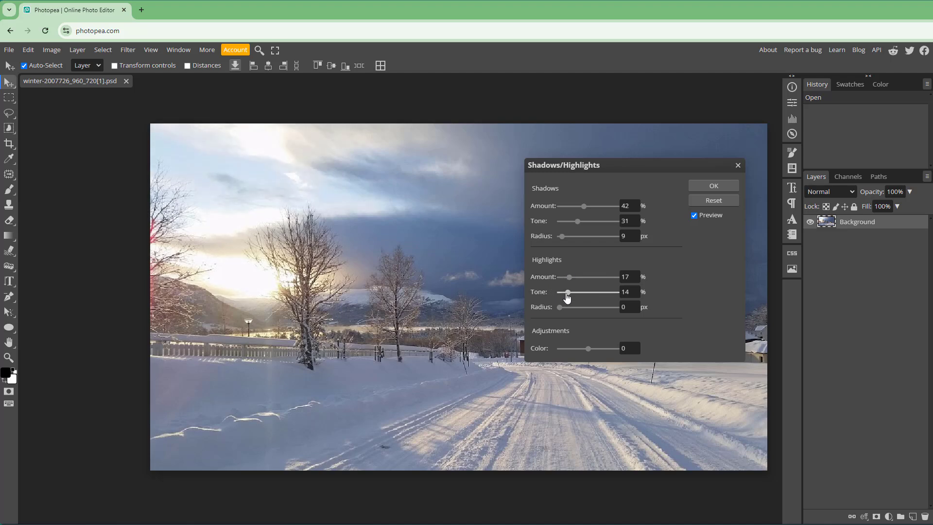
drag(567, 291, 580, 291)
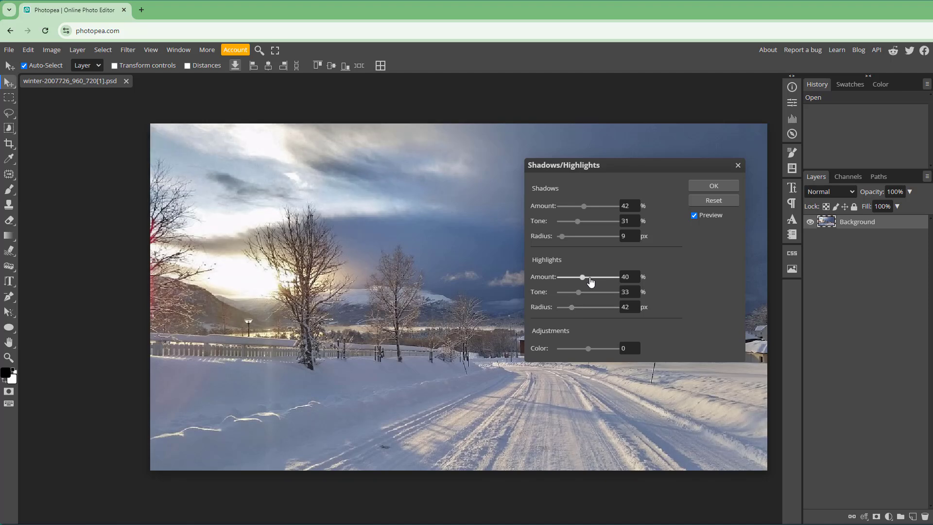
drag(582, 276, 601, 276)
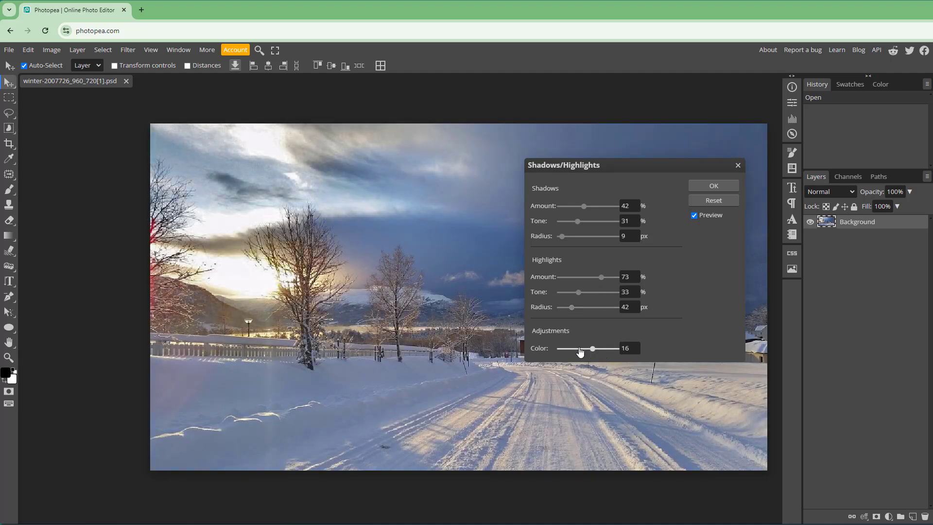
Step: Raise the Color slider to 57 and confirm the Shadows/Highlights adjustment
drag(591, 348, 582, 348)
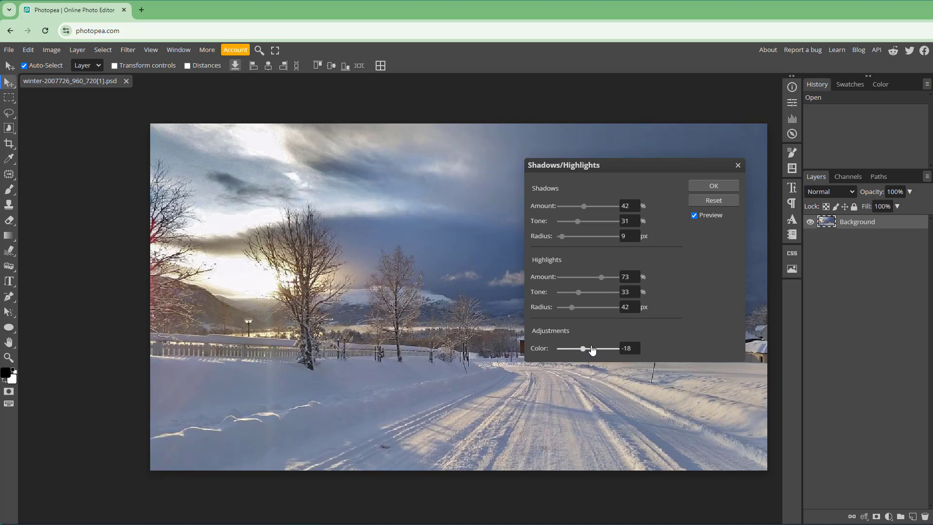
drag(573, 348, 606, 348)
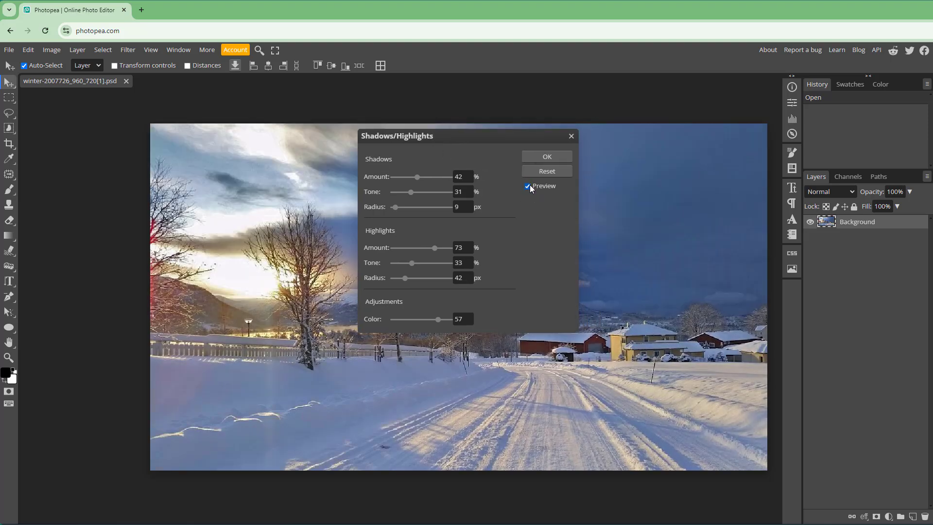
click(545, 156)
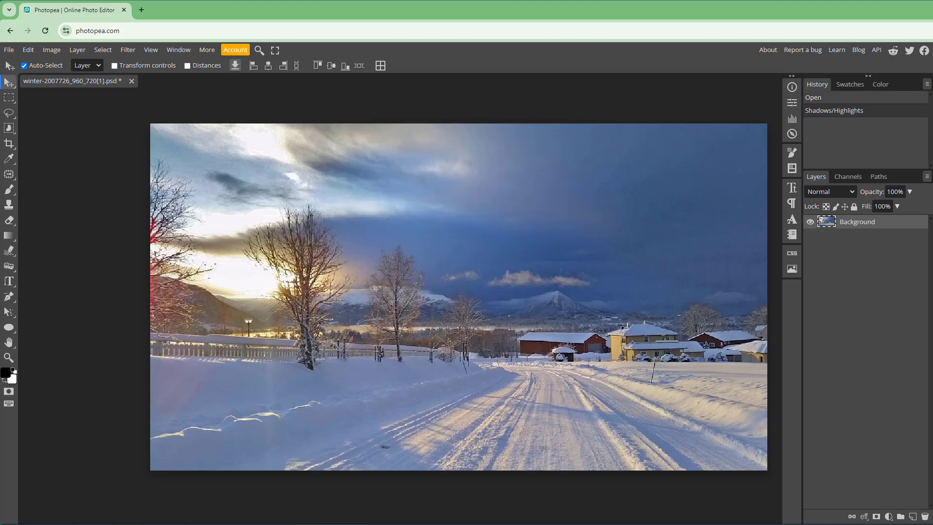